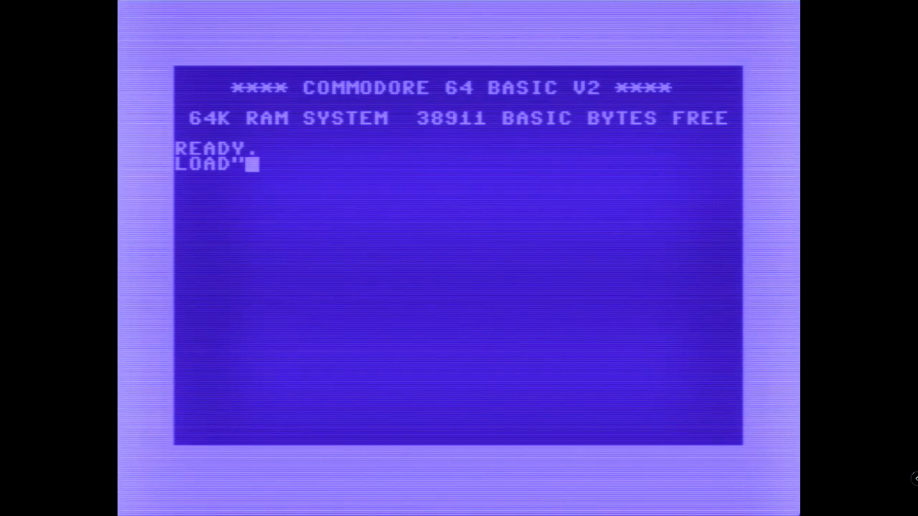
text(SPUDZGAMES)
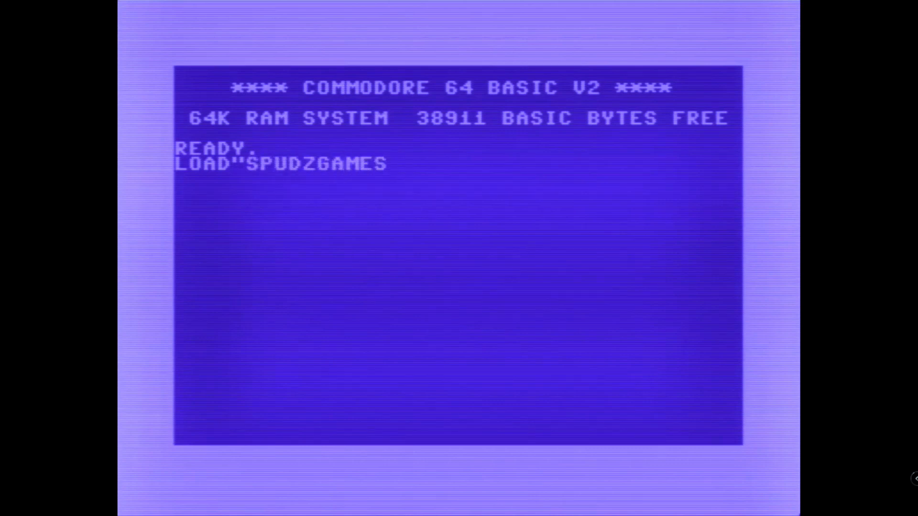